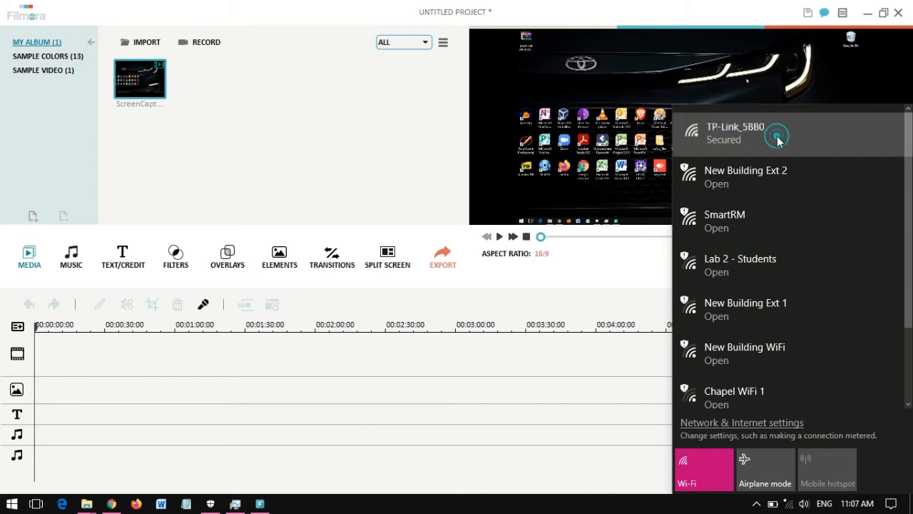
- Select TP-Link_5BB0 in the Wi-Fi flyout and submit its network security key
left_click(733, 132)
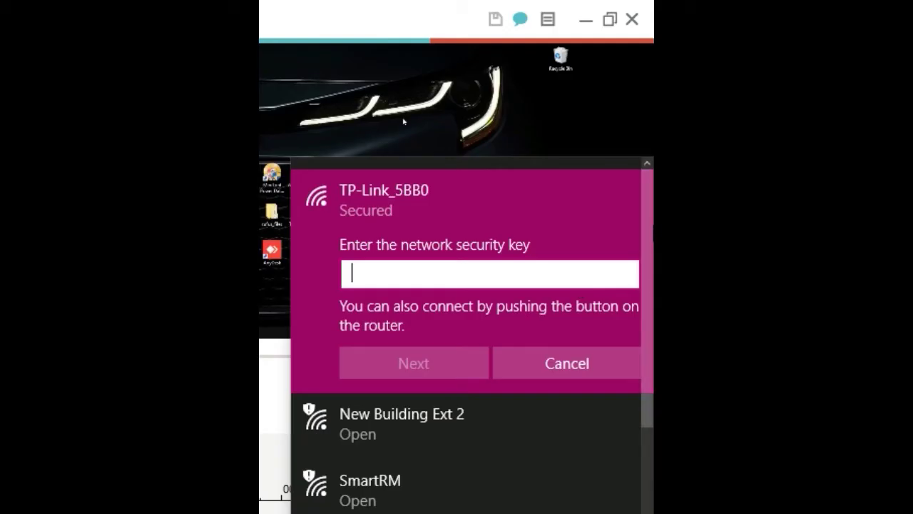
type("•")
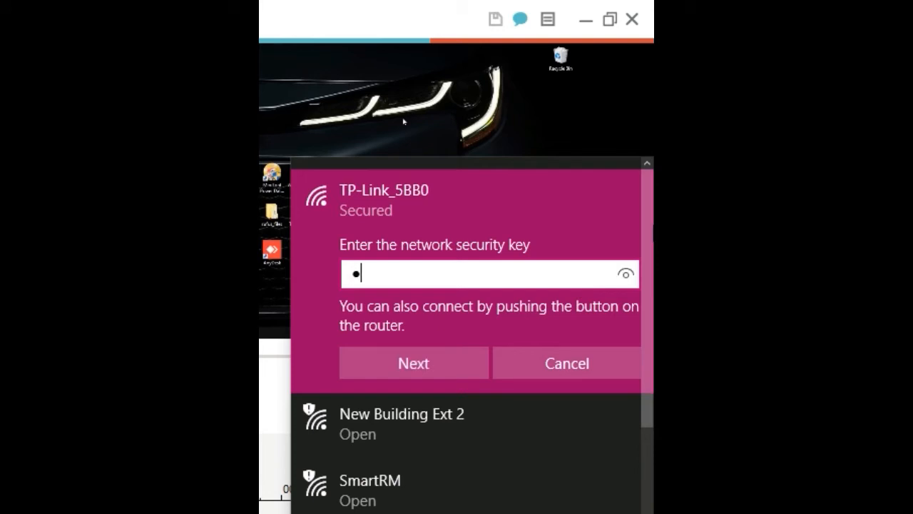
type("*")
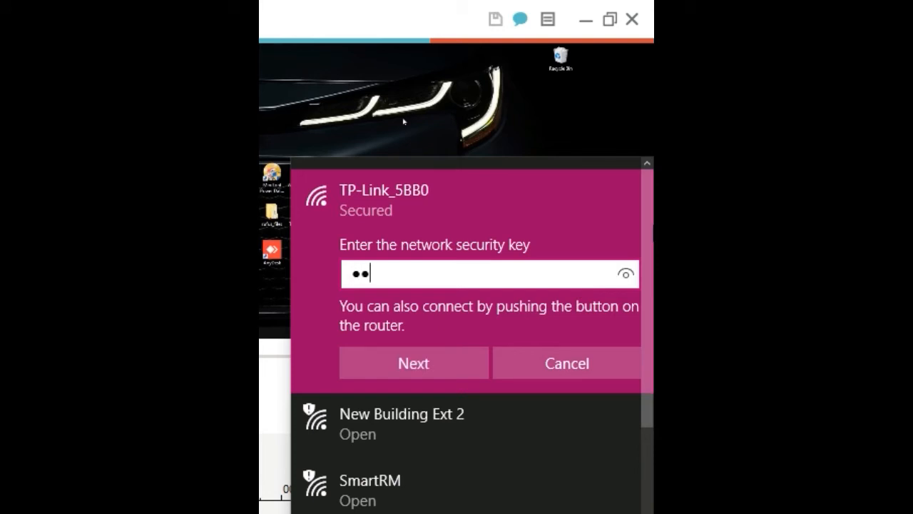
type("••")
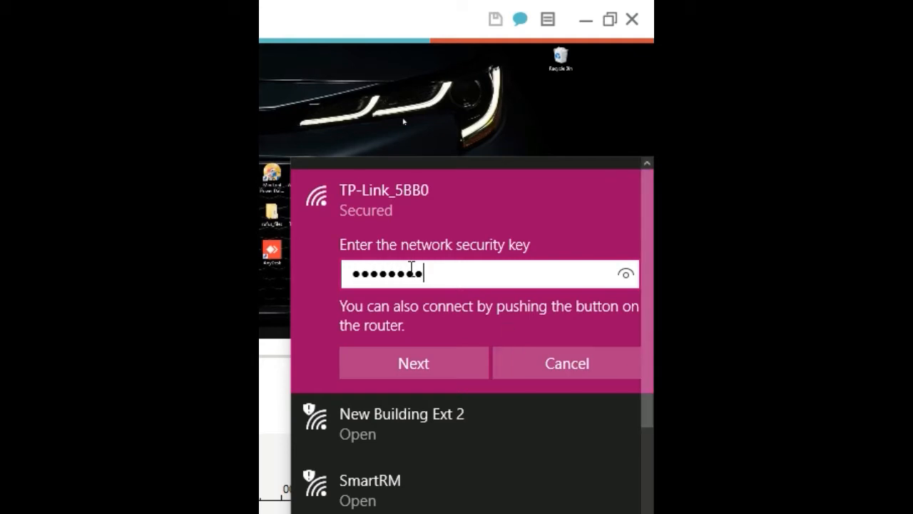
left_click(413, 363)
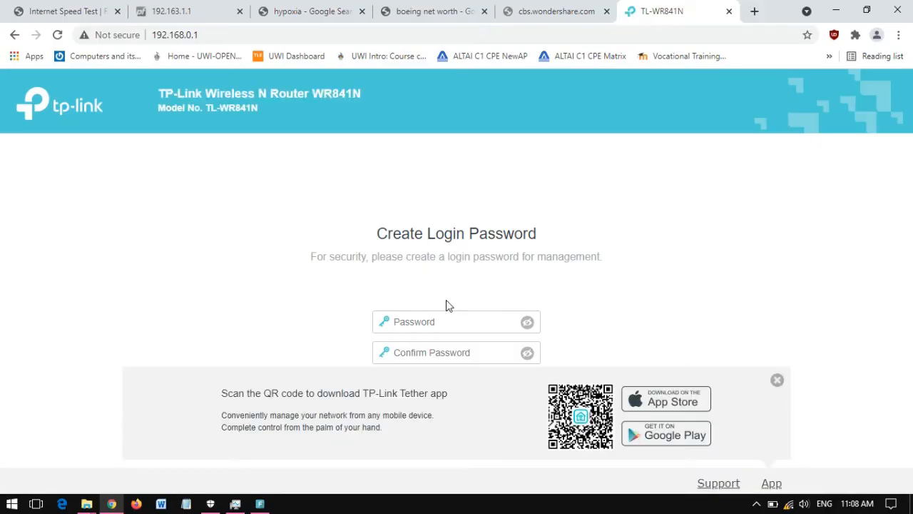
- Enter and confirm the router login password, dismiss the Tether app banner, and click Start
left_click(443, 322)
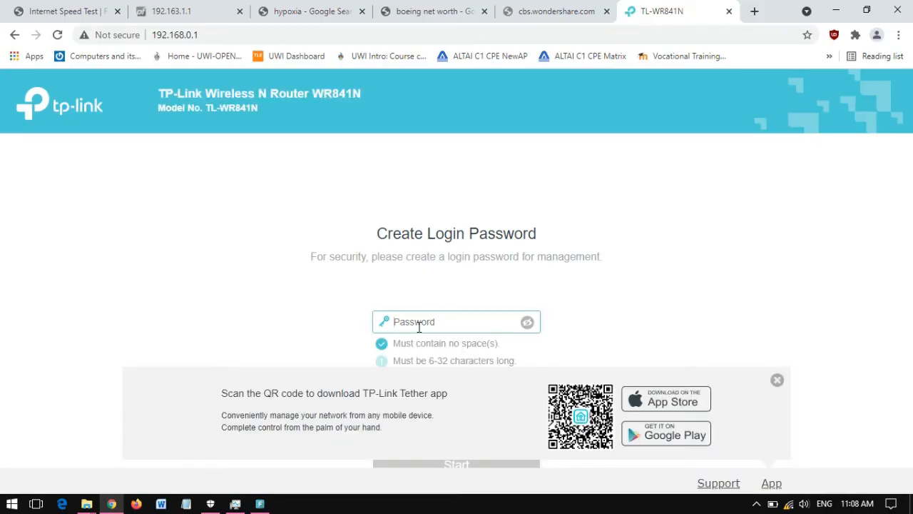
mouse_move(434, 313)
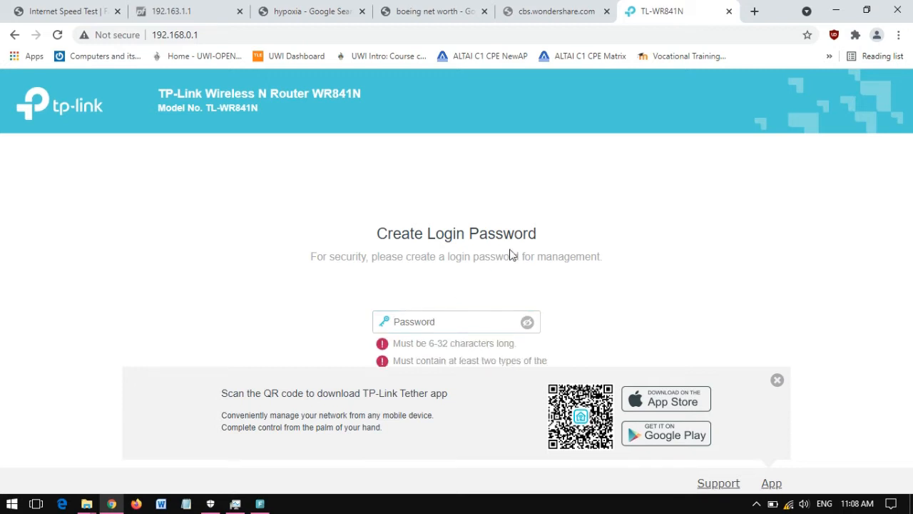
left_click(777, 379)
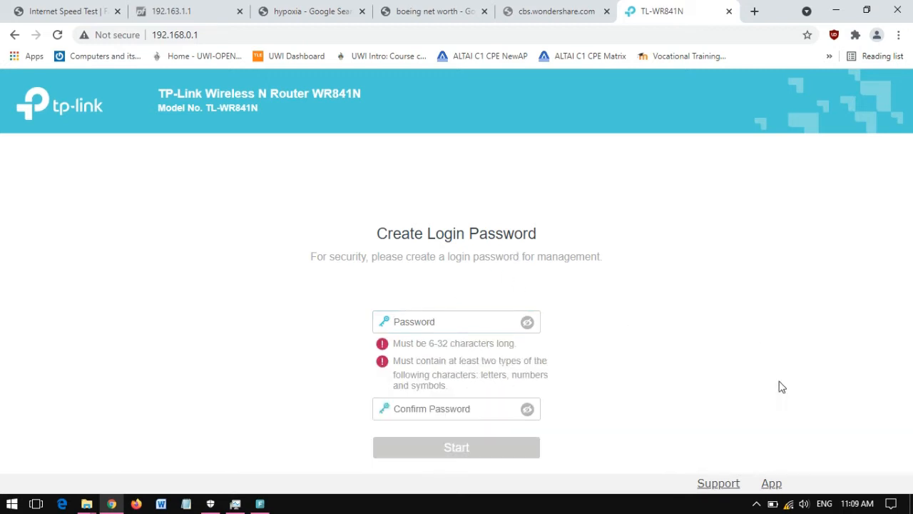
left_click(457, 322)
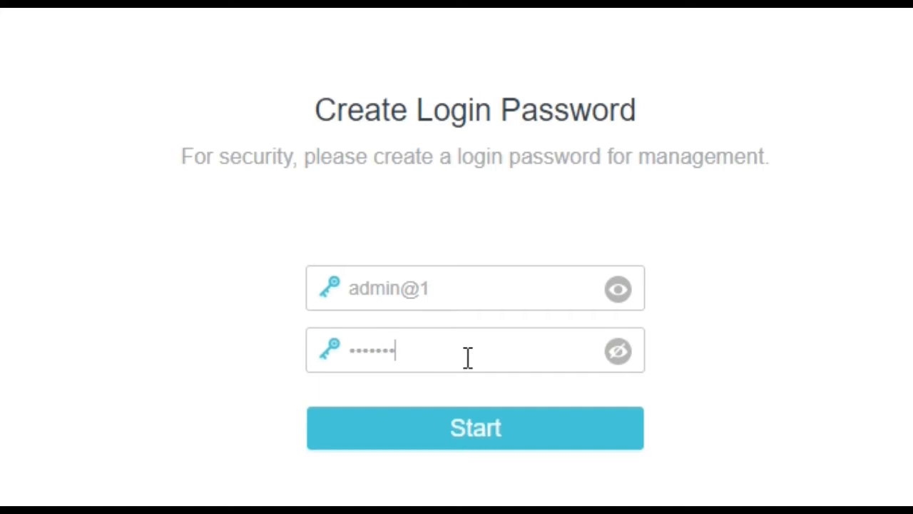
left_click(617, 351)
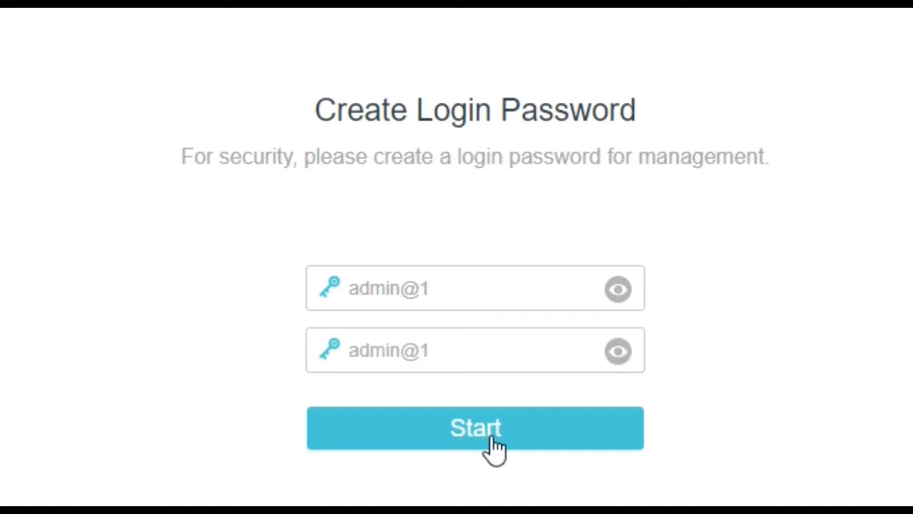
left_click(475, 428)
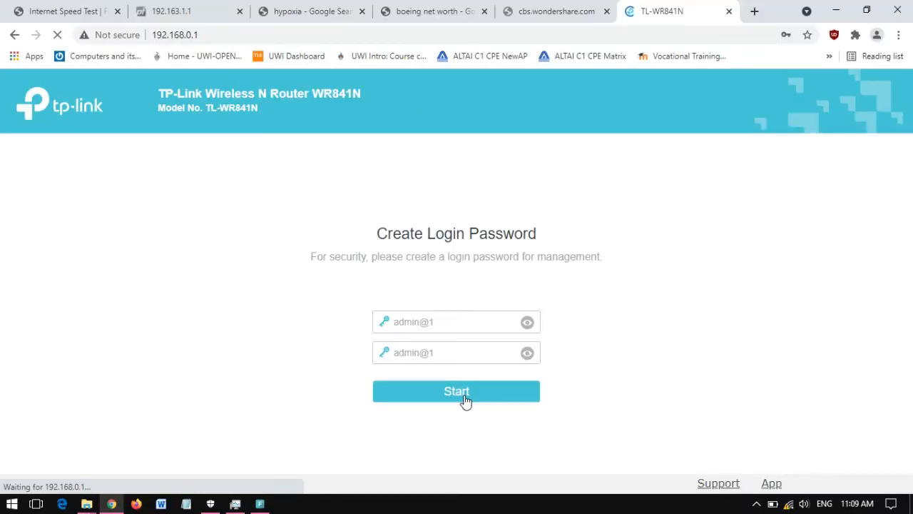
- Decline Chrome's password save, begin Quick Setup, and choose WISP operation mode
left_click(457, 391)
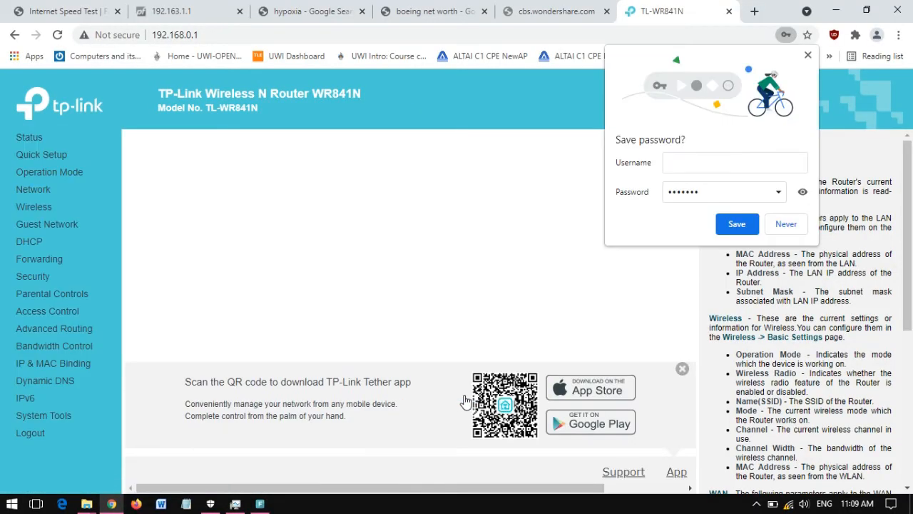
left_click(40, 155)
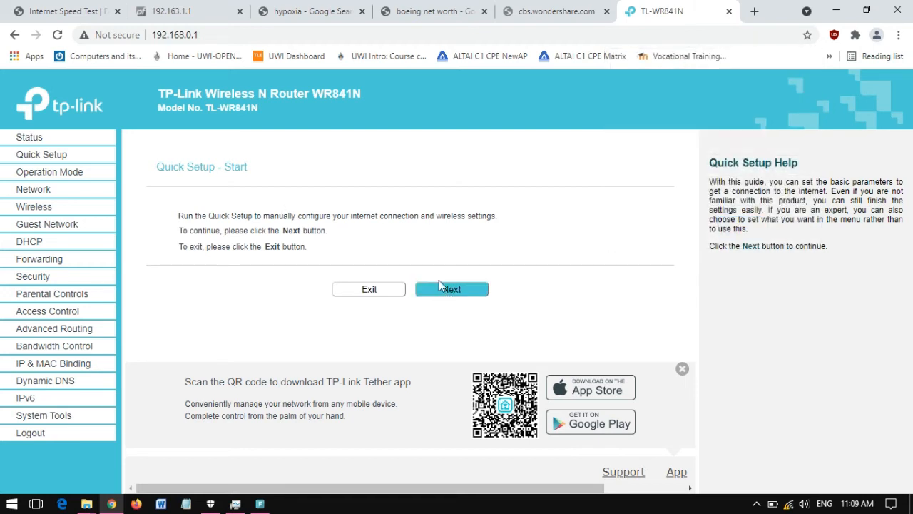
mouse_move(452, 298)
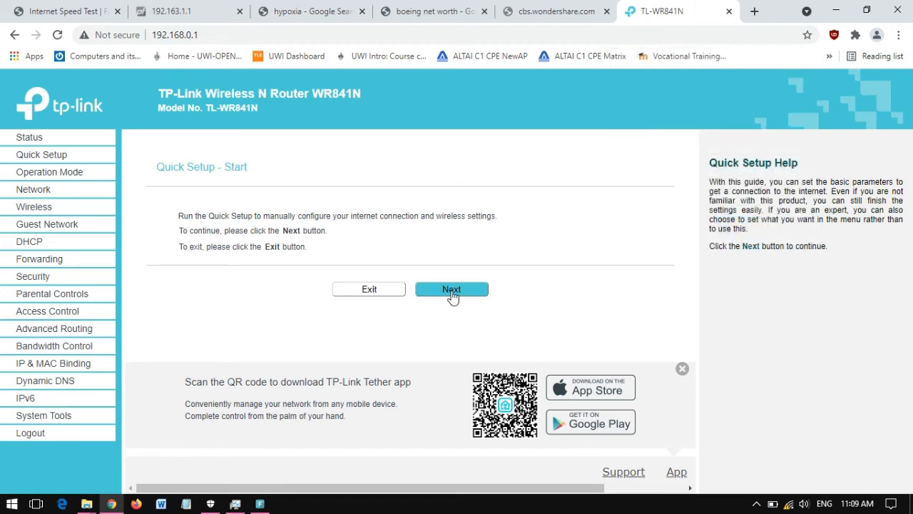
left_click(452, 289)
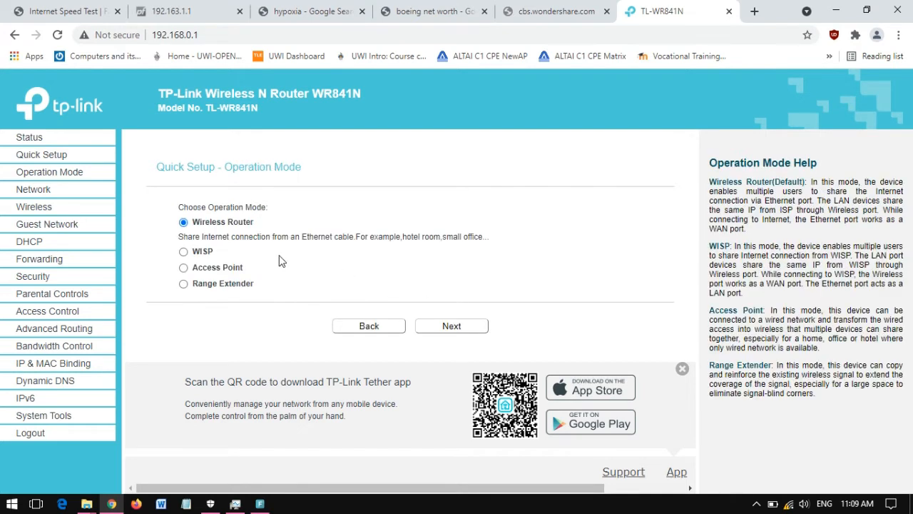
left_click(183, 238)
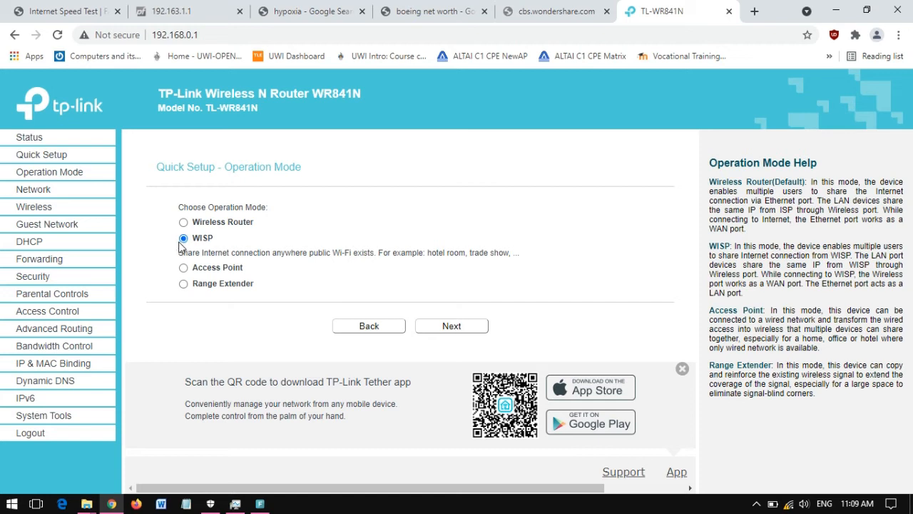
mouse_move(368, 283)
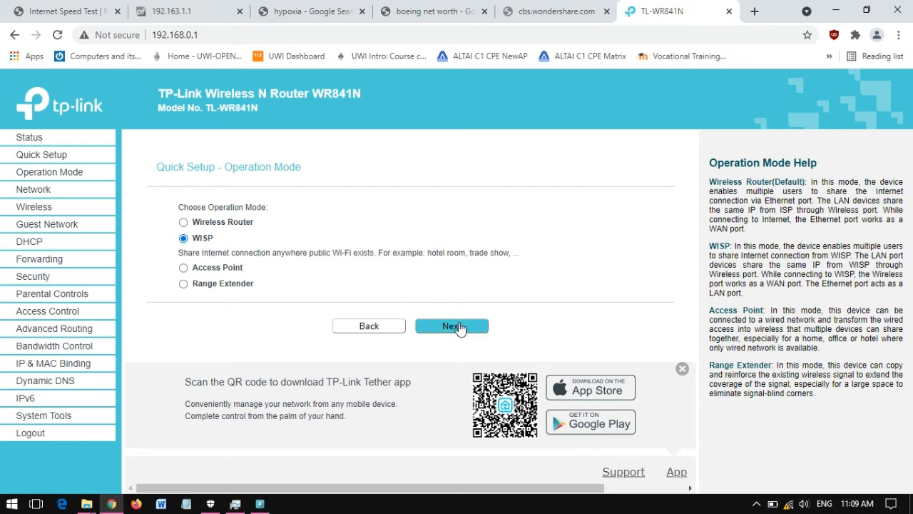
left_click(451, 326)
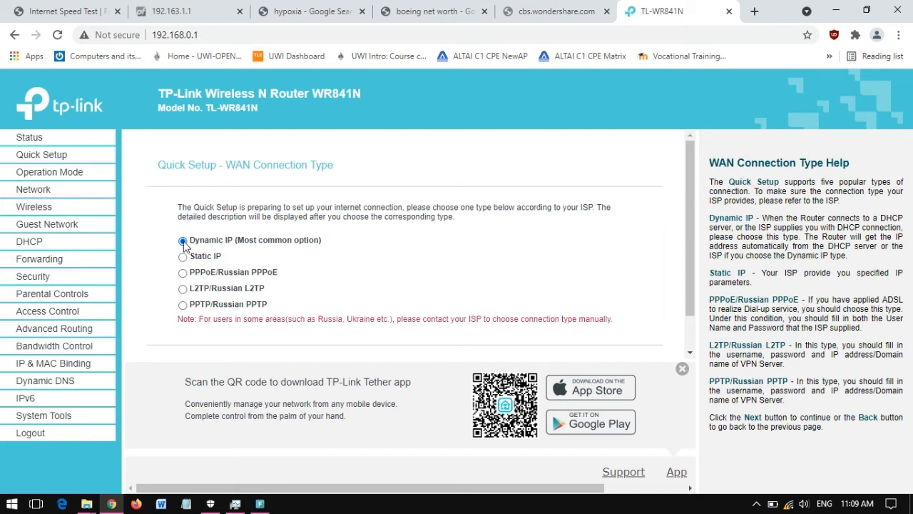
- Choose Dynamic IP (Most common option) as the WAN connection type and continue
left_click(183, 239)
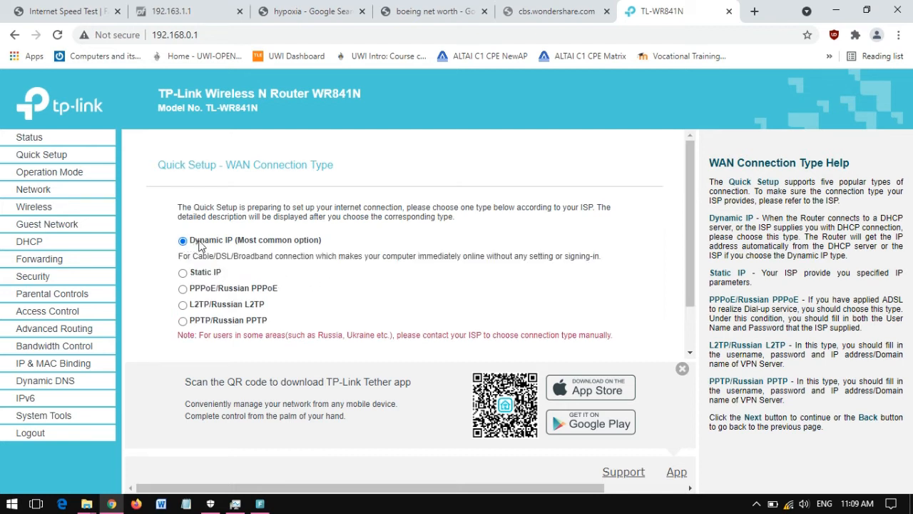
mouse_move(420, 303)
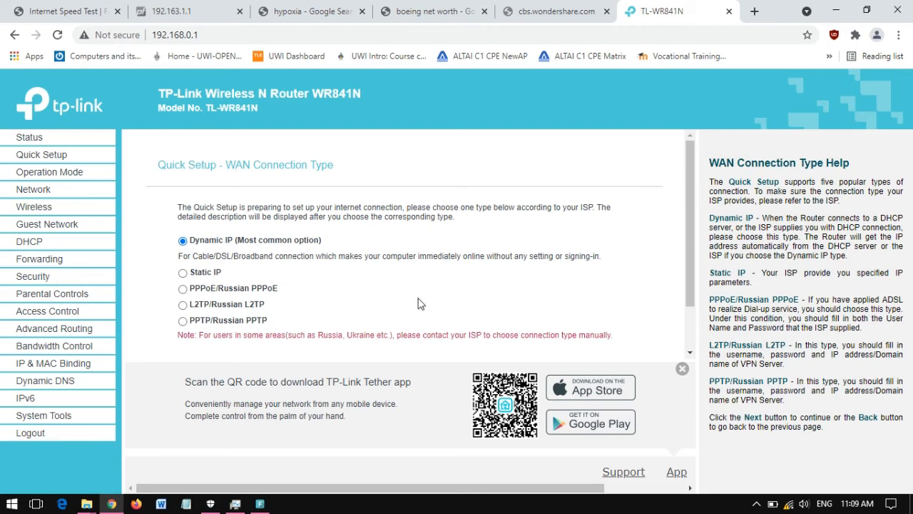
mouse_move(682, 372)
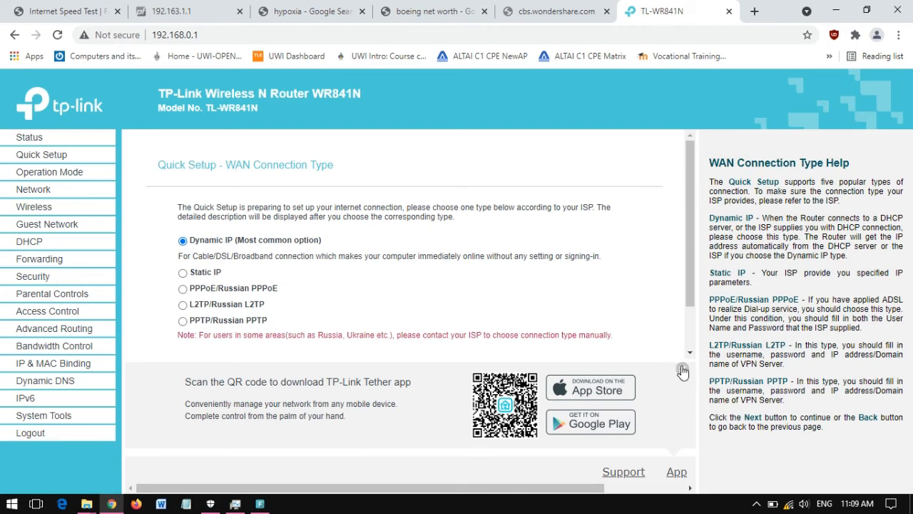
scroll("down", 3)
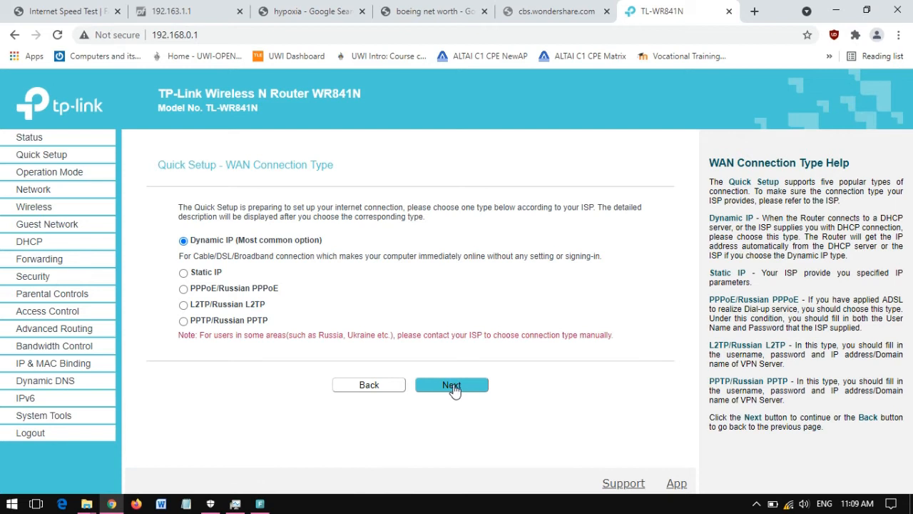
left_click(451, 385)
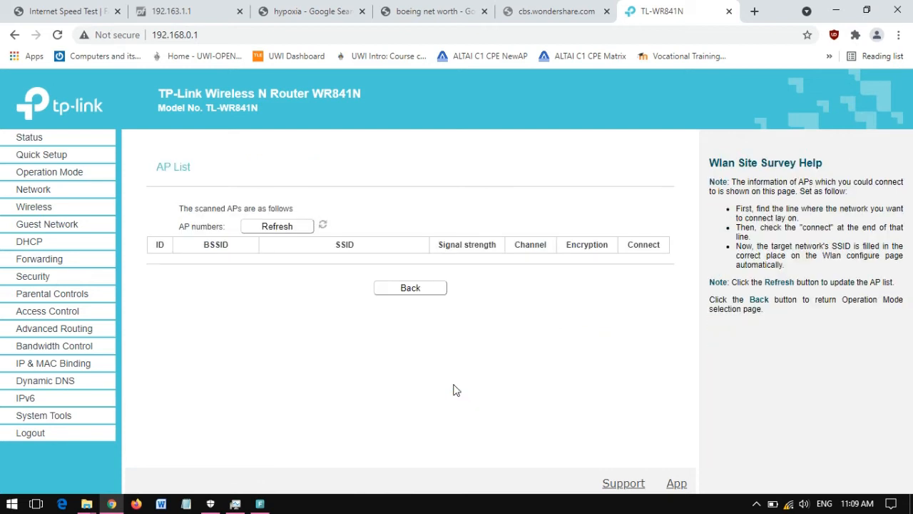
- Refresh the AP List scan and connect to the SmartRM network
left_click(277, 226)
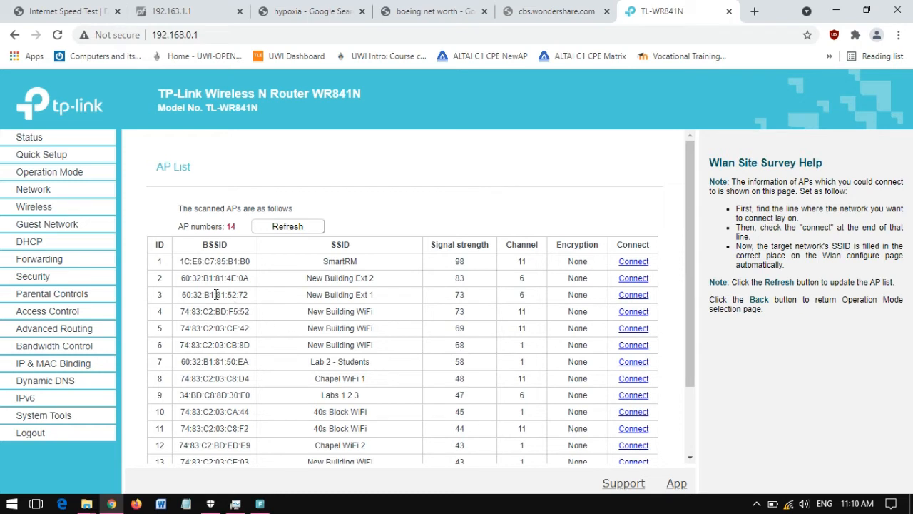
mouse_move(633, 261)
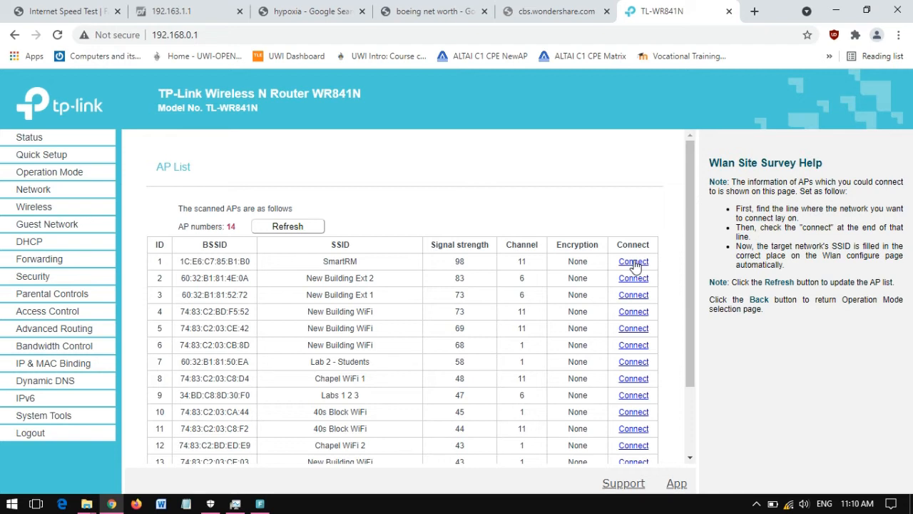
left_click(633, 261)
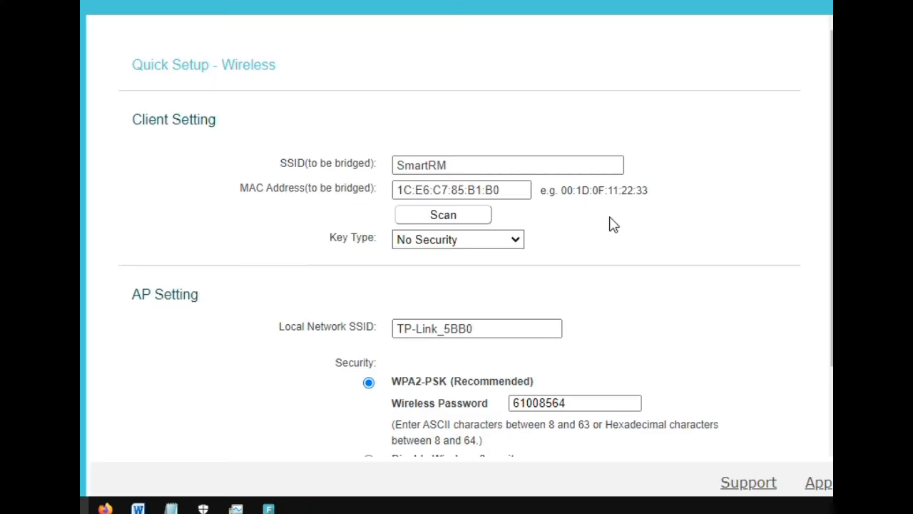
scroll("down", 3)
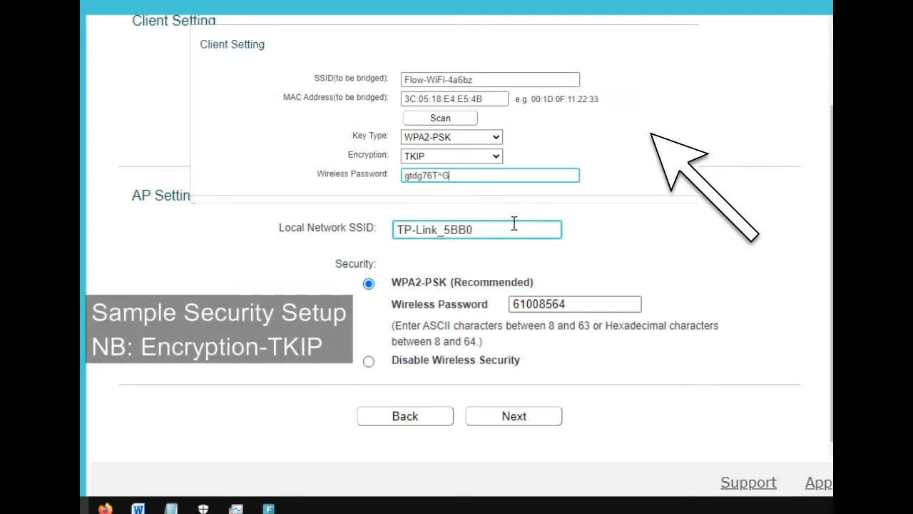
type("M")
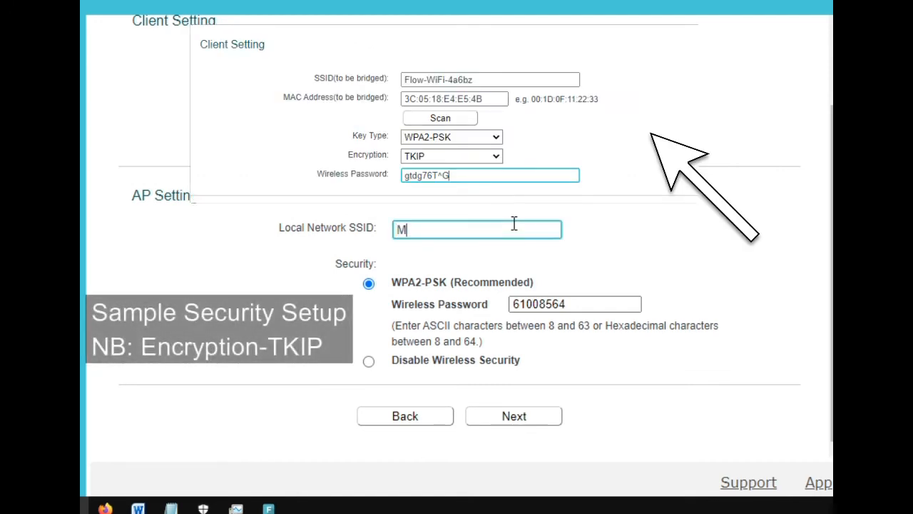
type("y Home")
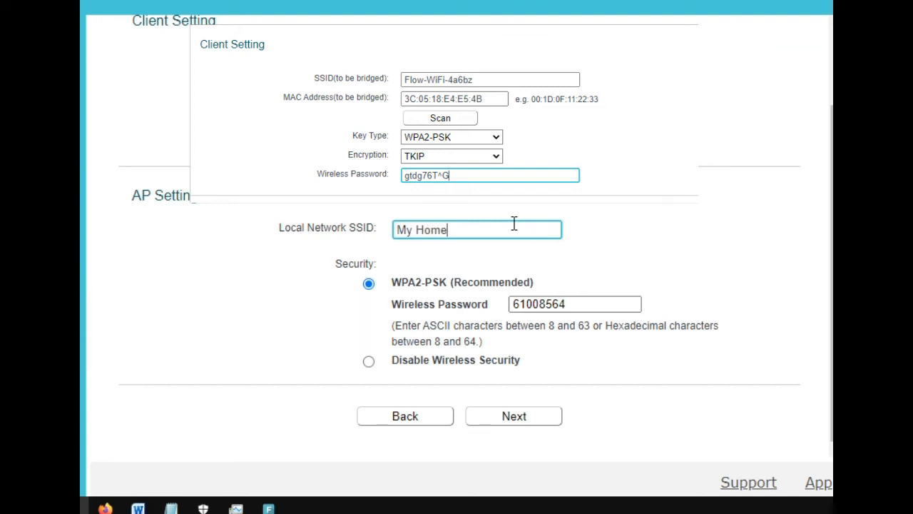
type("WiFi")
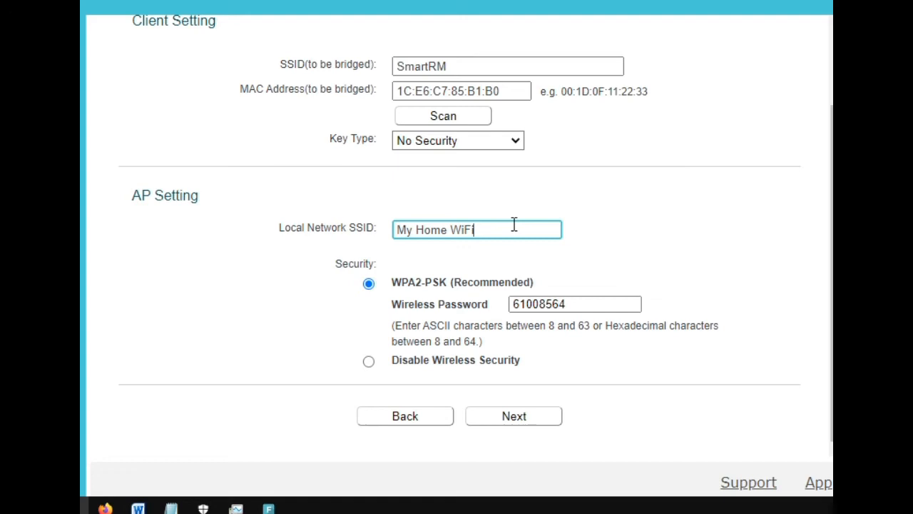
mouse_move(537, 306)
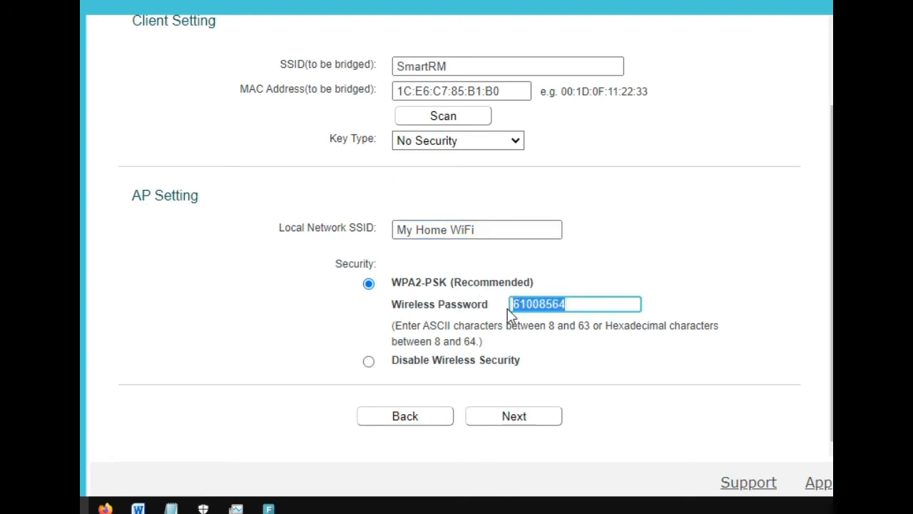
mouse_move(484, 291)
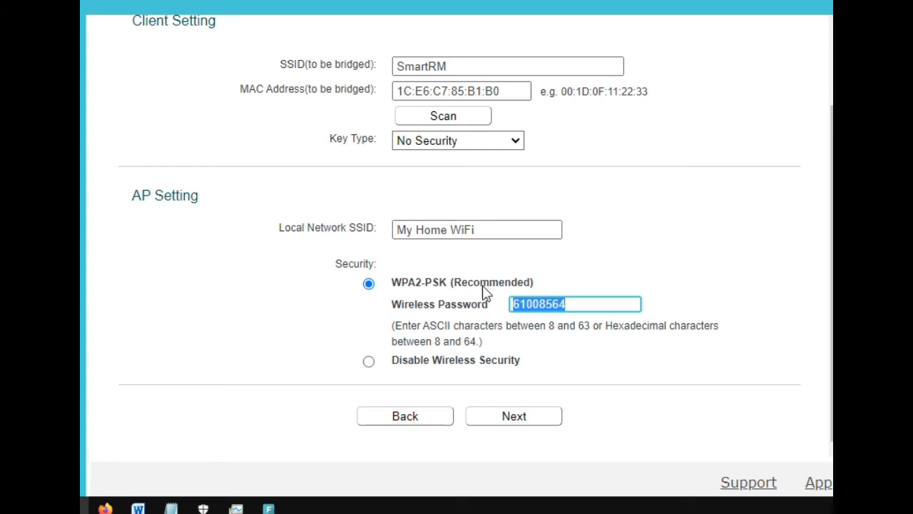
mouse_move(724, 276)
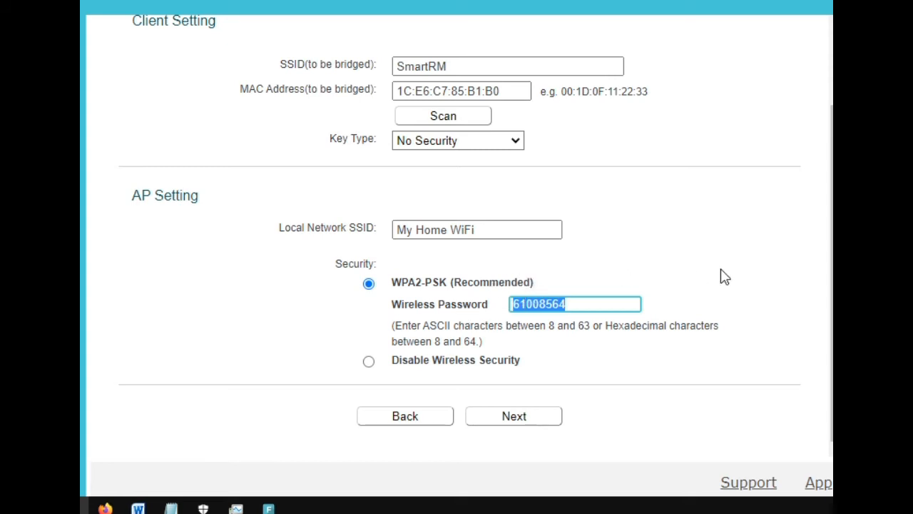
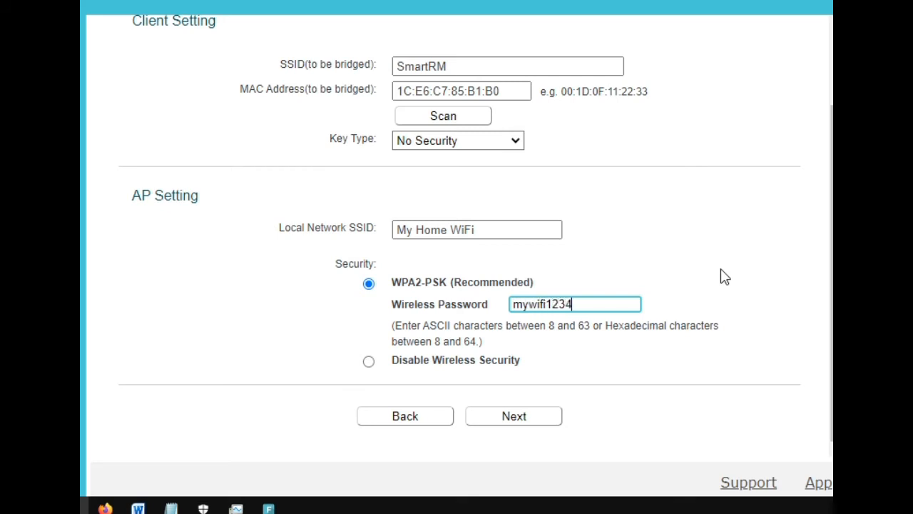
double_click(564, 304)
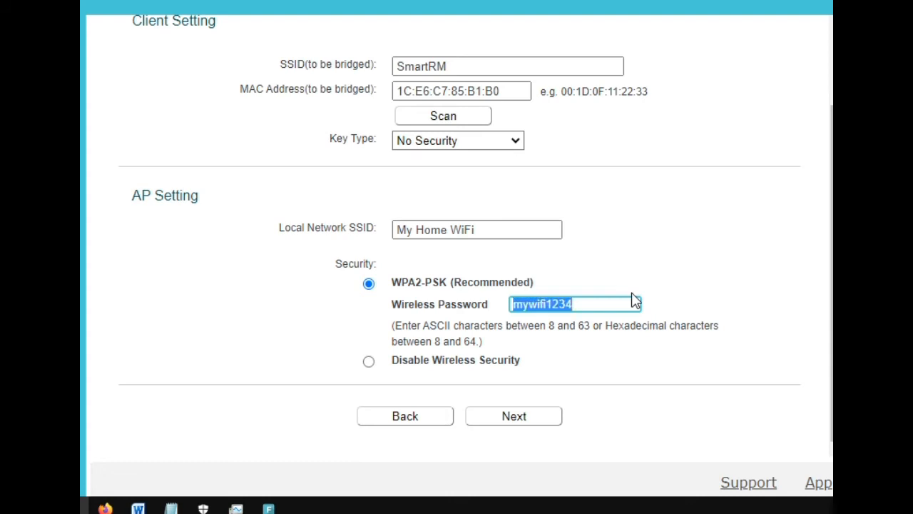
left_click(610, 303)
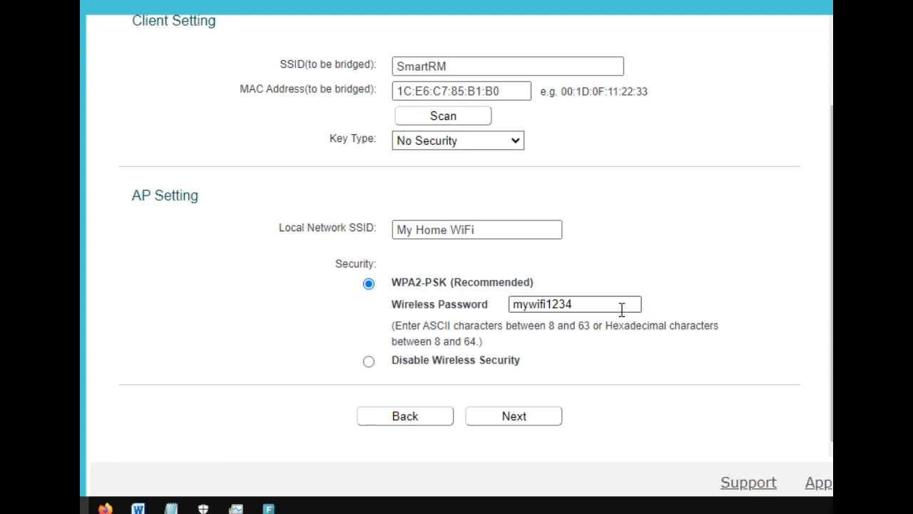
left_click(514, 415)
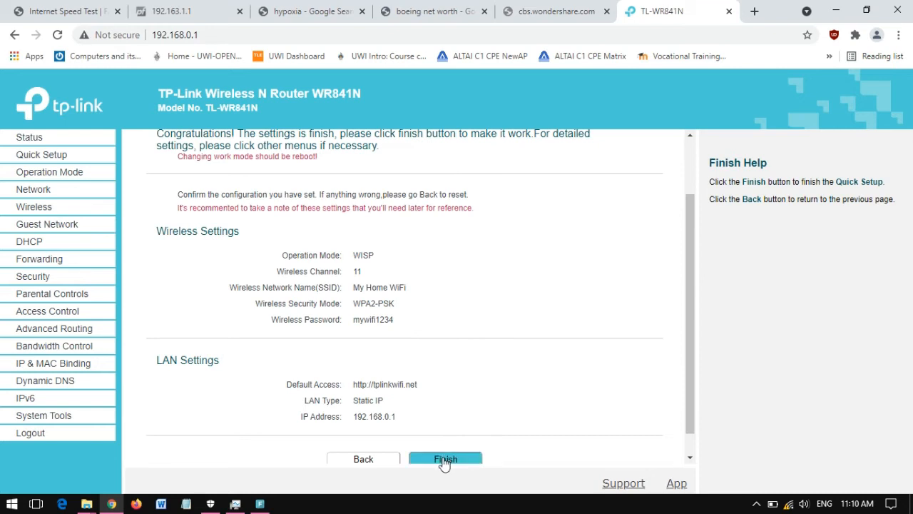
- Finish Quick Setup on the summary page to save and reboot the router
left_click(446, 458)
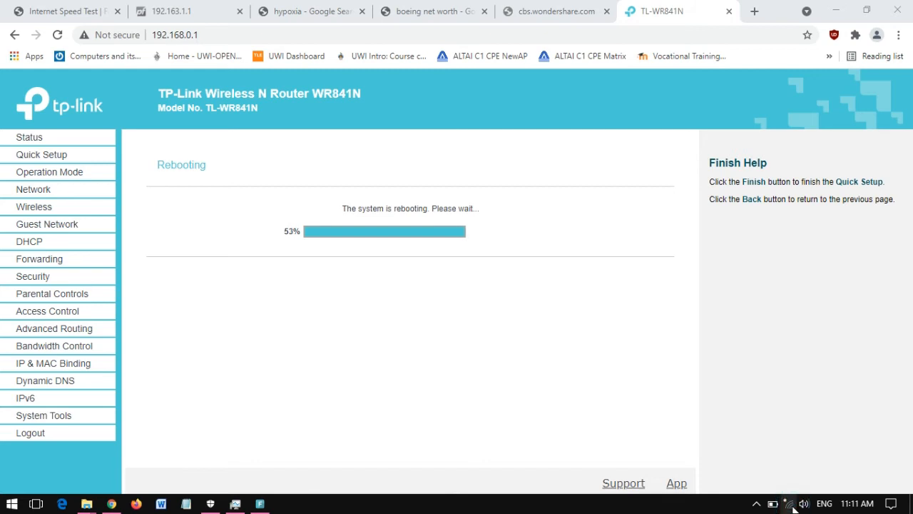
- Select My Home WiFi in the Wi-Fi flyout and submit its security key
left_click(788, 502)
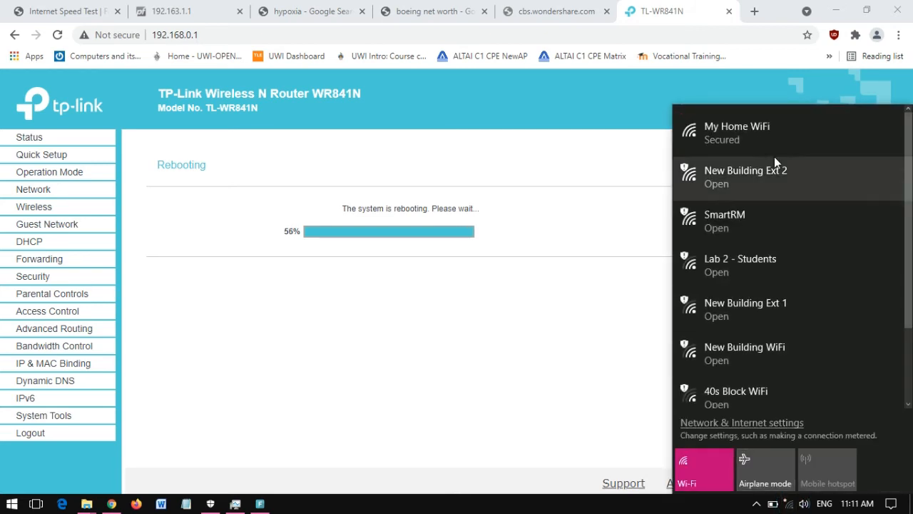
left_click(737, 132)
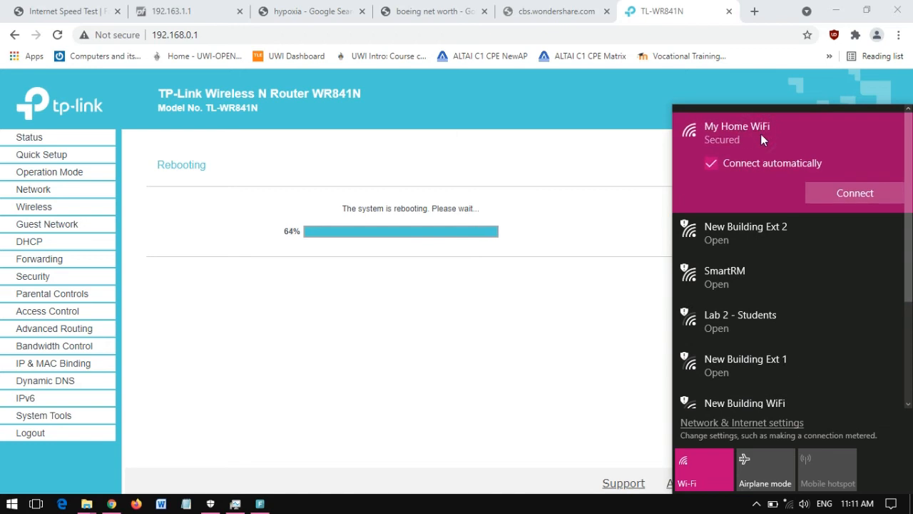
left_click(854, 193)
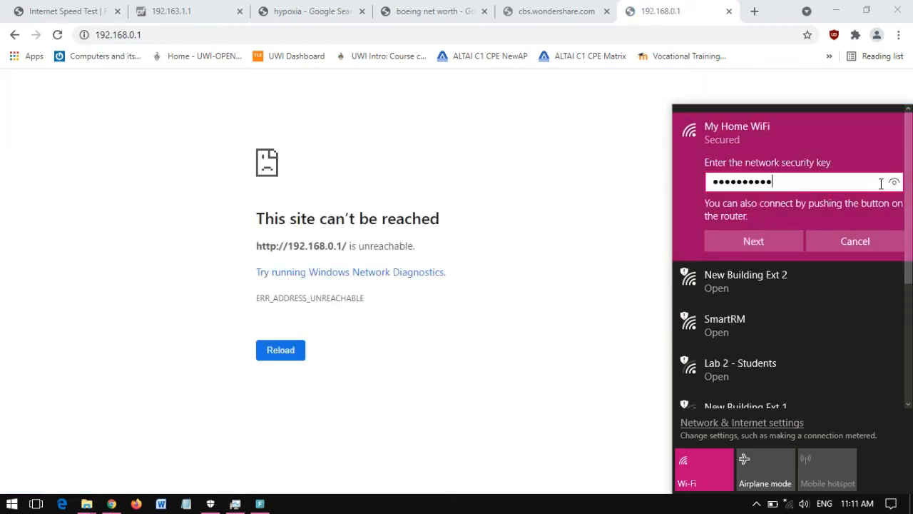
left_click(895, 183)
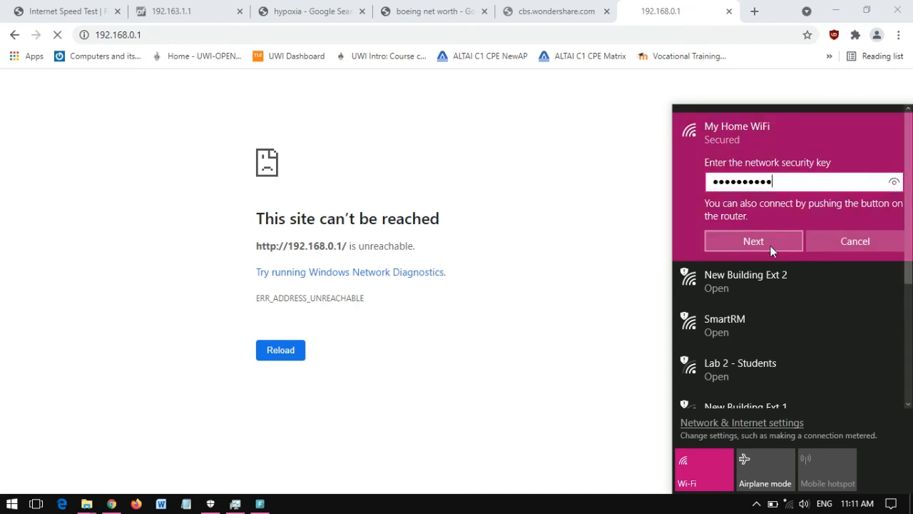
left_click(753, 240)
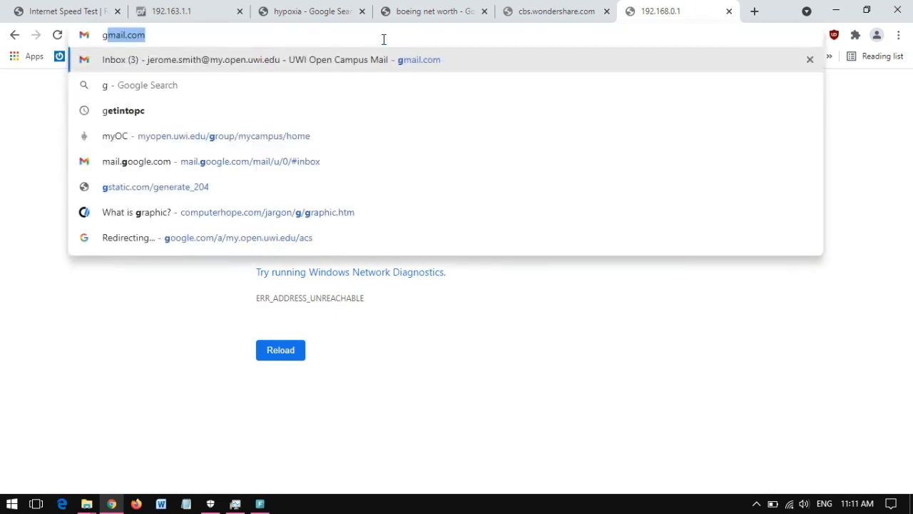
- Load google.com, search 'whats my internet speed', and open the Fast.com result
type("google.com")
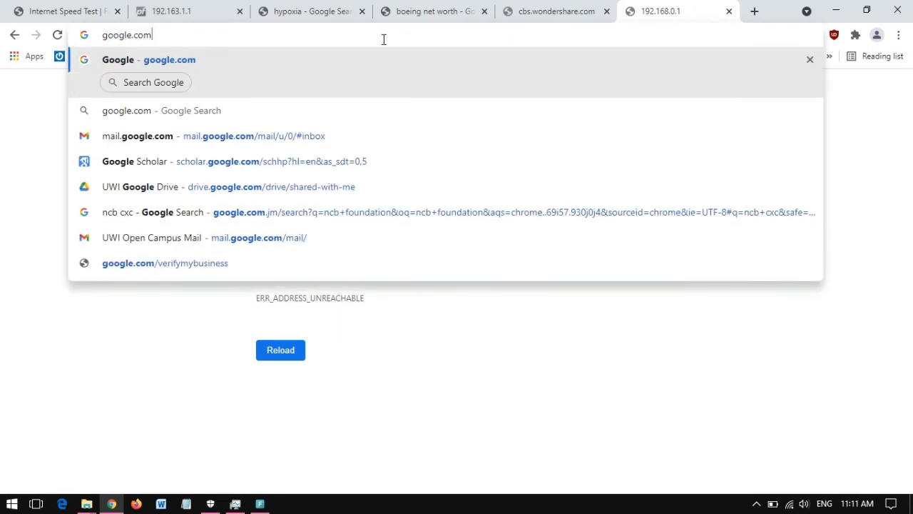
key("Enter")
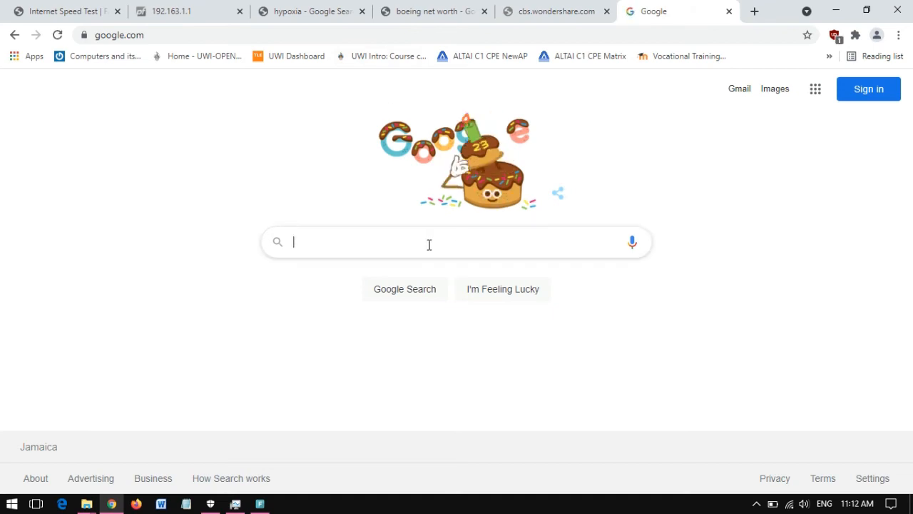
type("whats my internet")
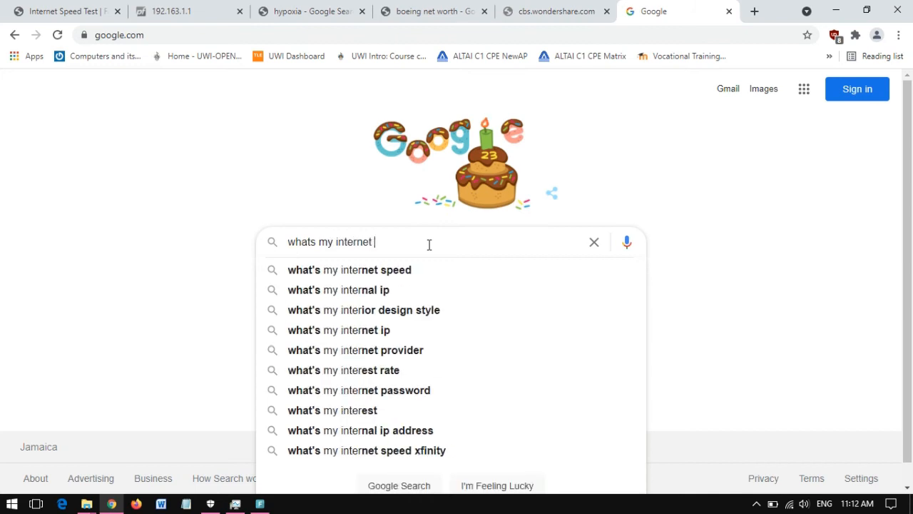
left_click(351, 270)
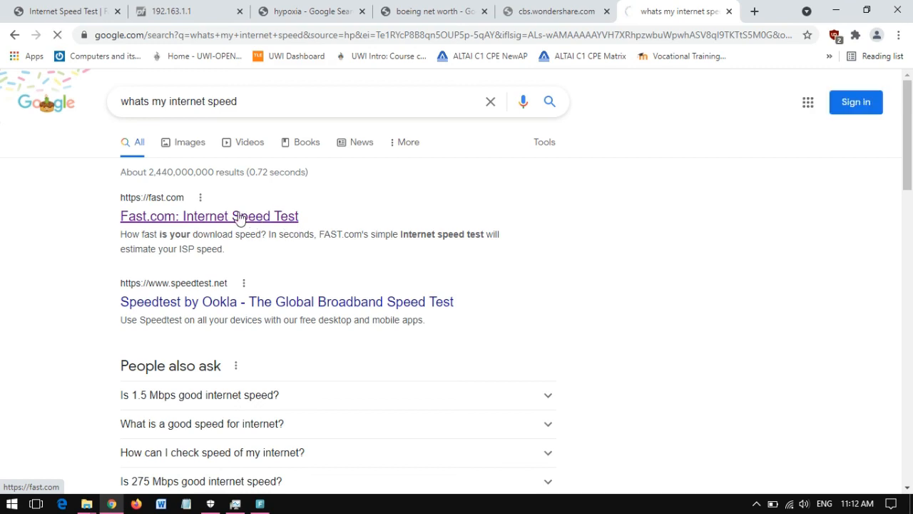
left_click(209, 216)
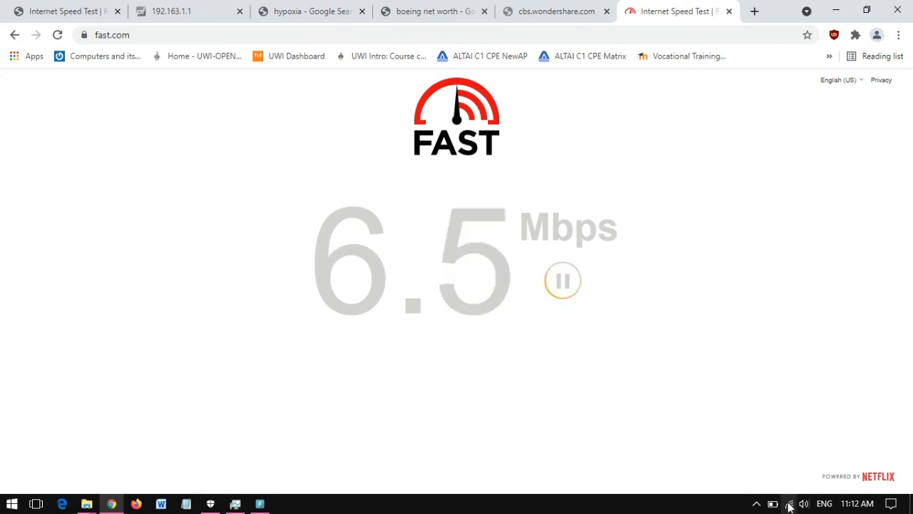
- While Fast.com measures about 6.3 Mbps, confirm the My Home WiFi connection
left_click(790, 503)
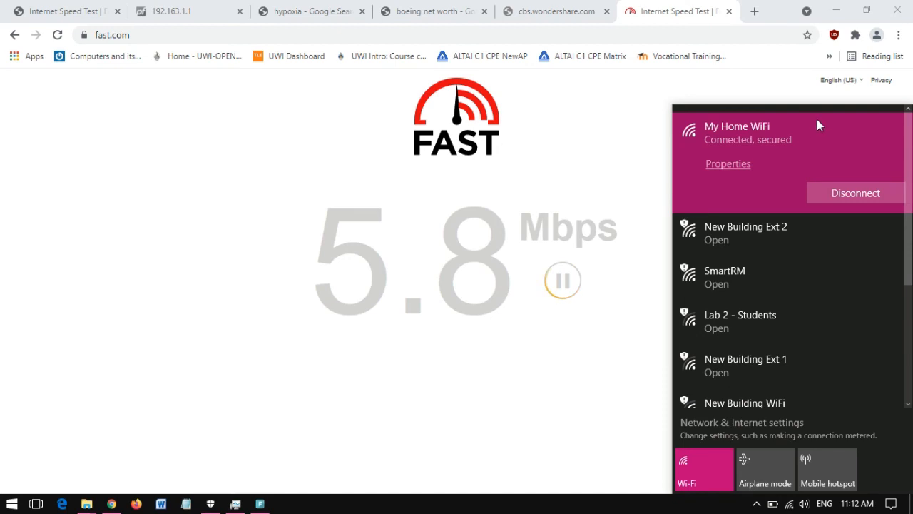
mouse_move(765, 120)
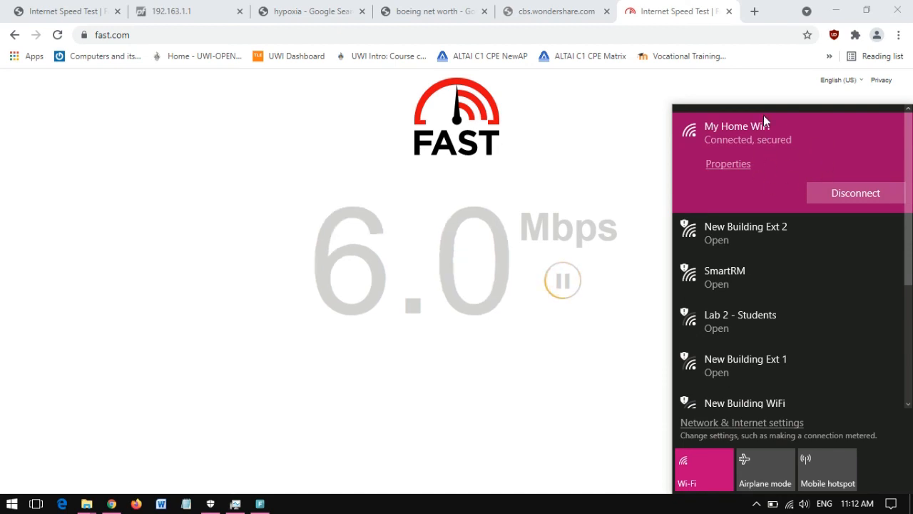
left_click(605, 182)
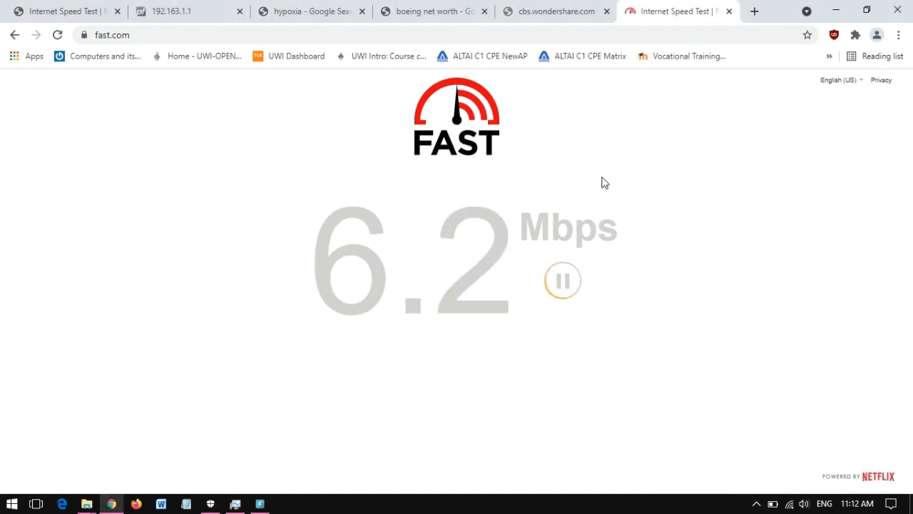
left_click(114, 35)
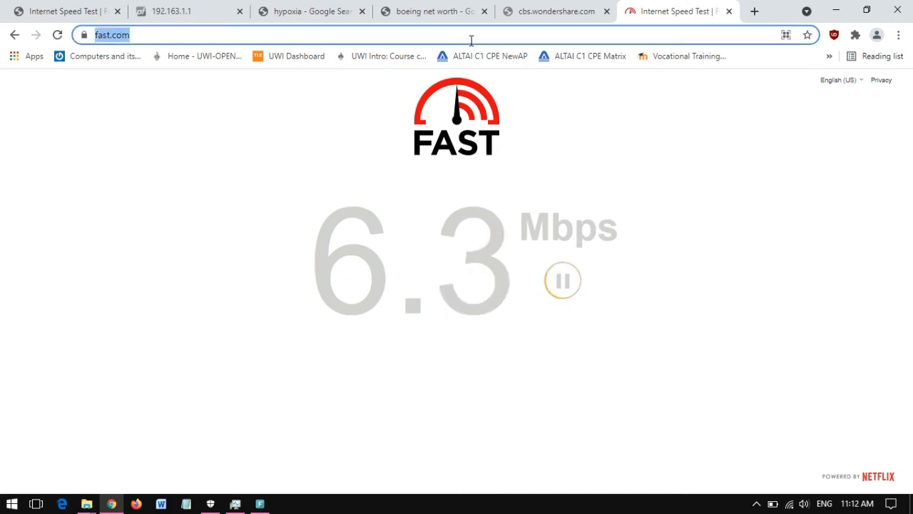
- Search Google for 'amazing' and preview the Adobe Stock Amazing! splash image
type("amazing")
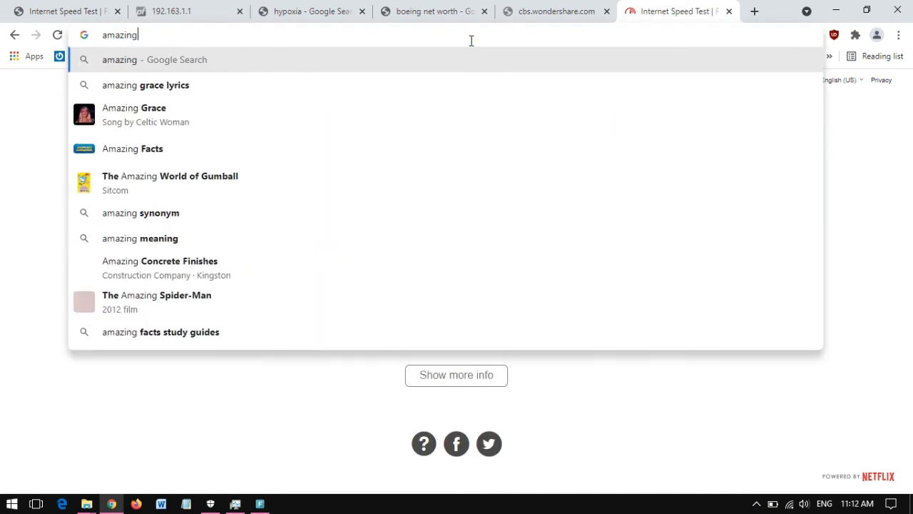
key("Enter")
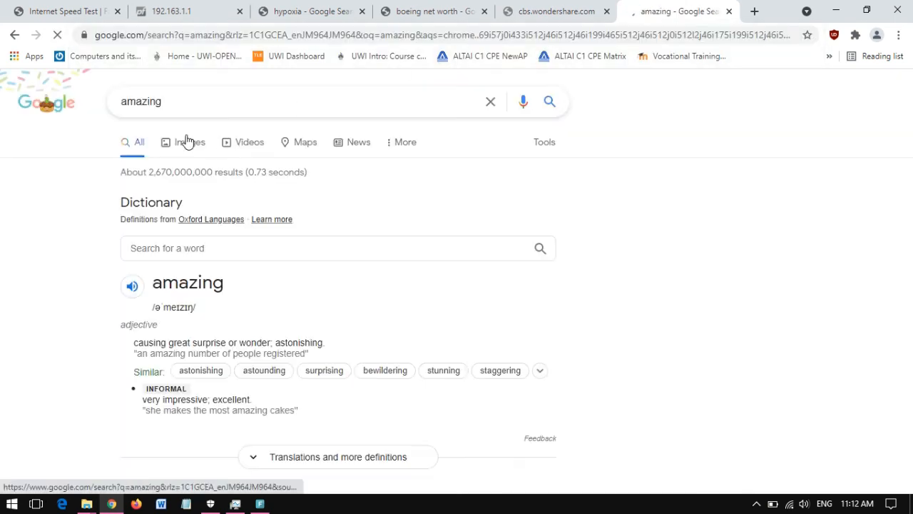
left_click(180, 142)
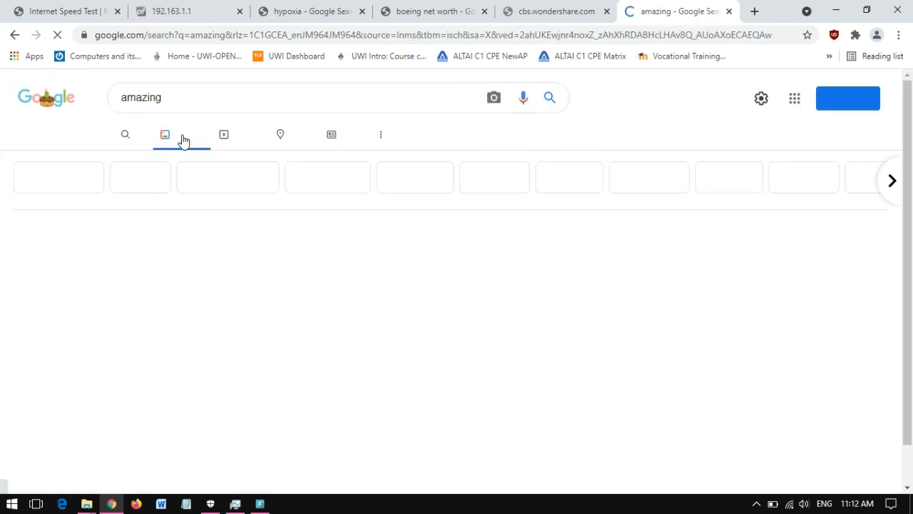
left_click(165, 134)
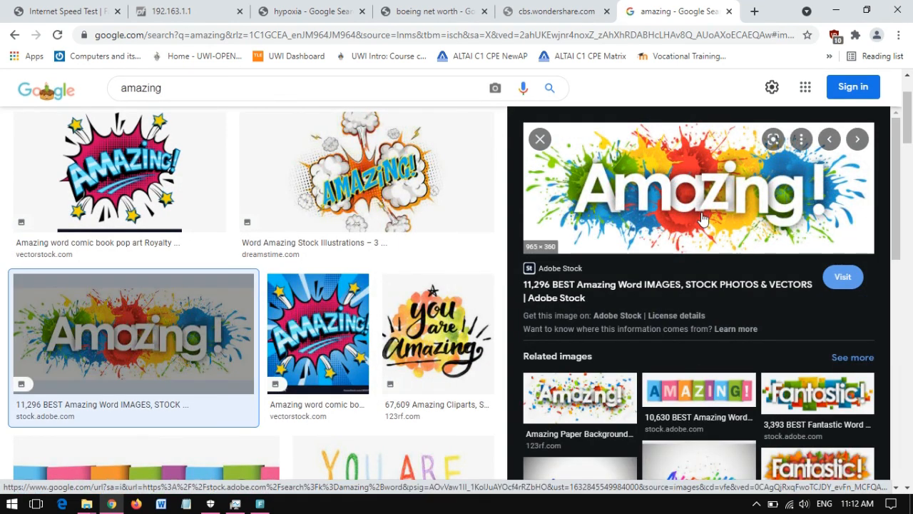
mouse_move(623, 284)
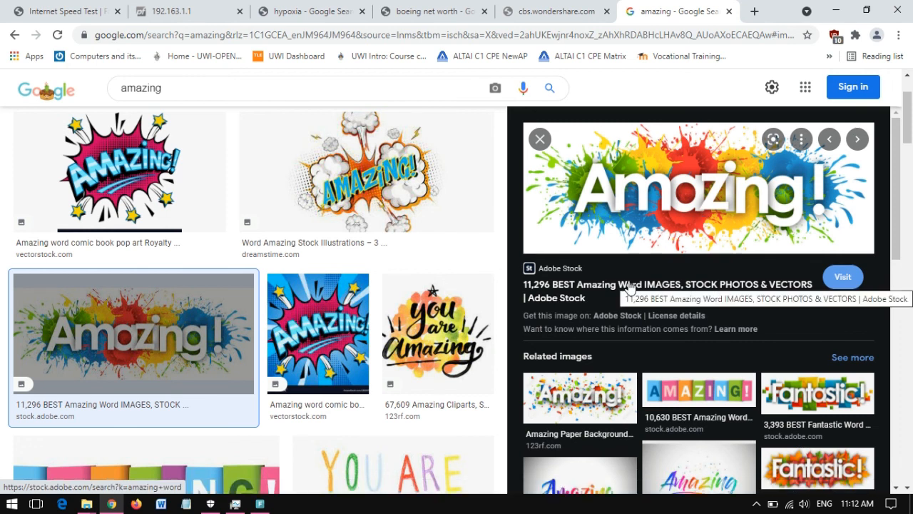